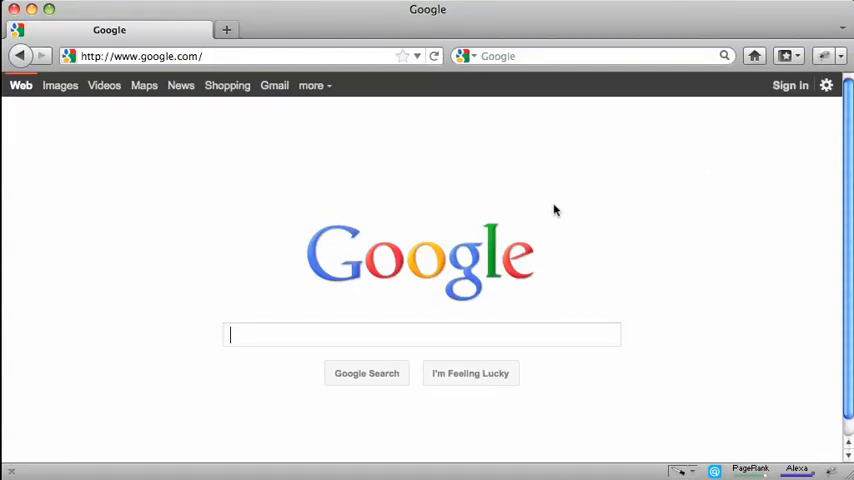
{"action": "mouse_move", "coordinate": [740, 172]}
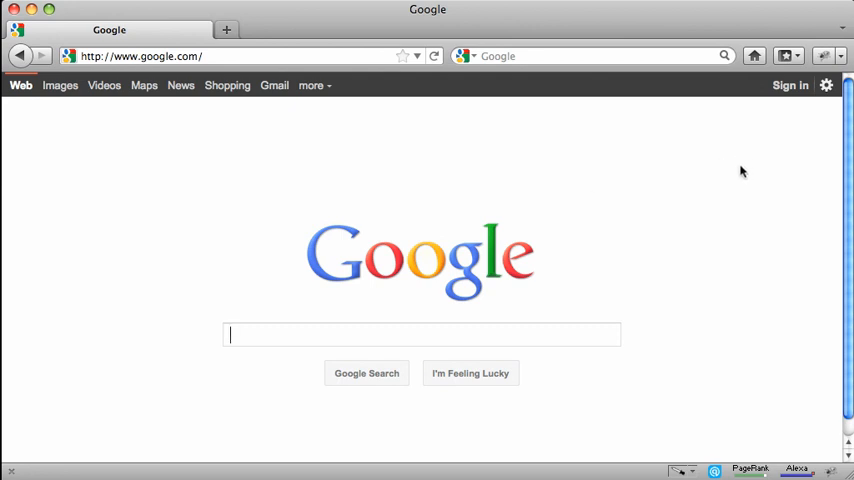
{"action": "mouse_move", "coordinate": [790, 84]}
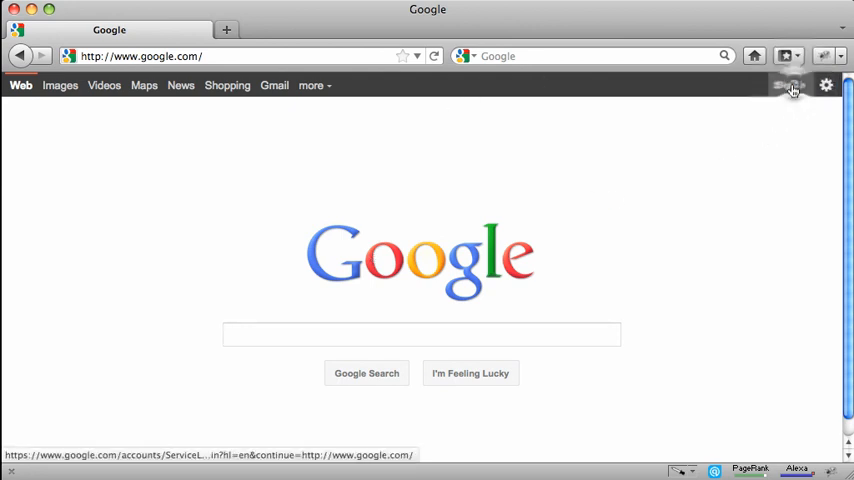
Sign in to the Google account and return to the Google home page
{"action": "left_click", "coordinate": [792, 88]}
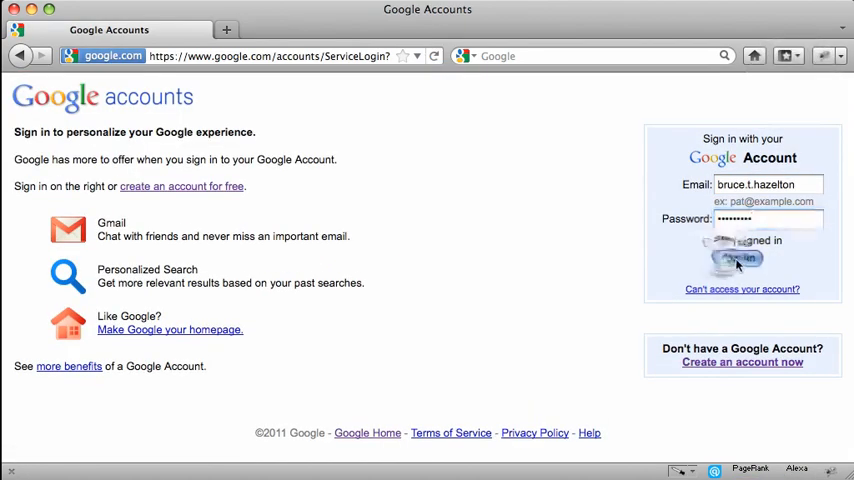
{"action": "left_click", "coordinate": [736, 258]}
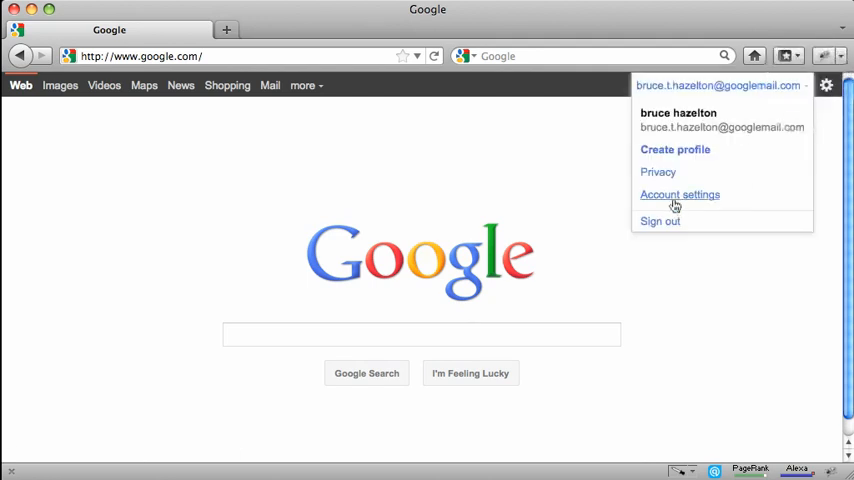
From Account settings, launch Analytics under My products
{"action": "left_click", "coordinate": [680, 194]}
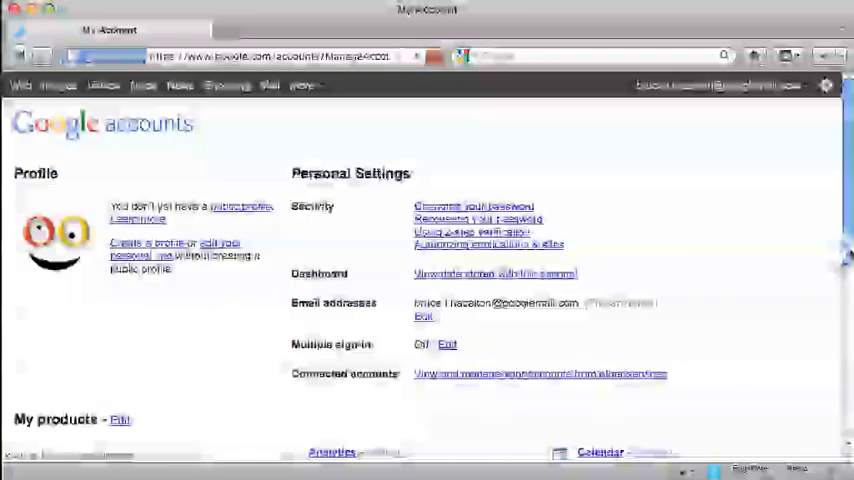
{"action": "scroll", "scroll_direction": "down", "scroll_amount": 3}
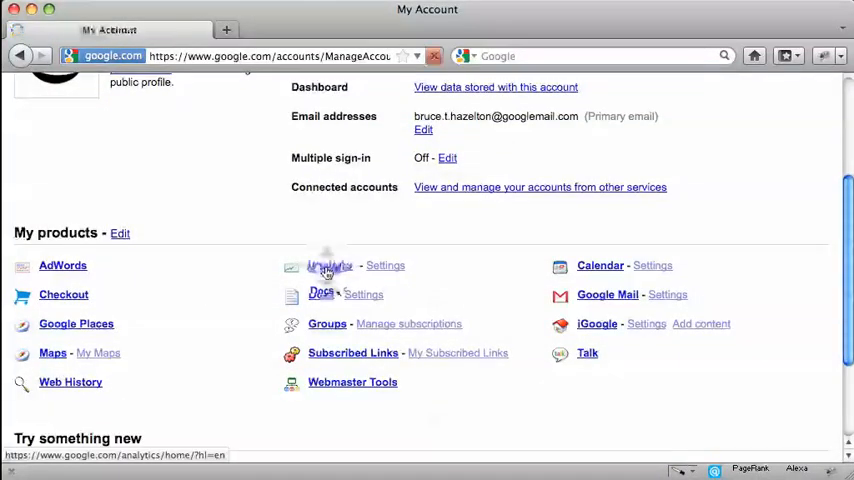
{"action": "left_click", "coordinate": [332, 264]}
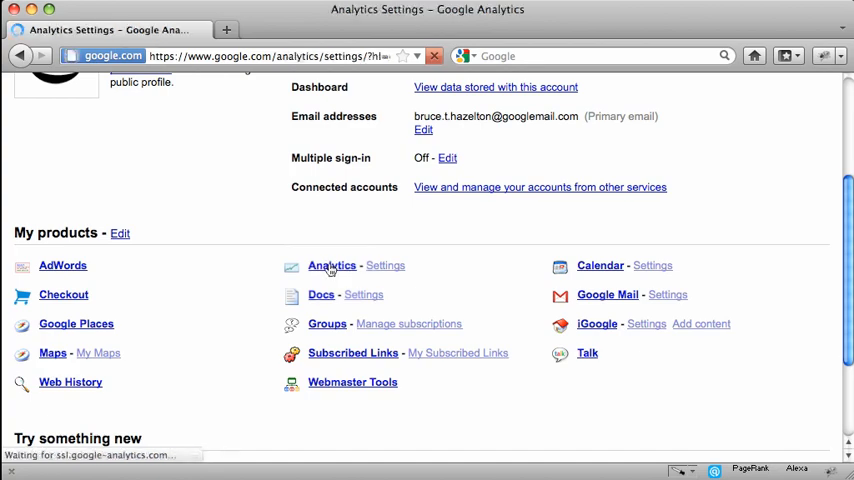
{"action": "left_click", "coordinate": [332, 264]}
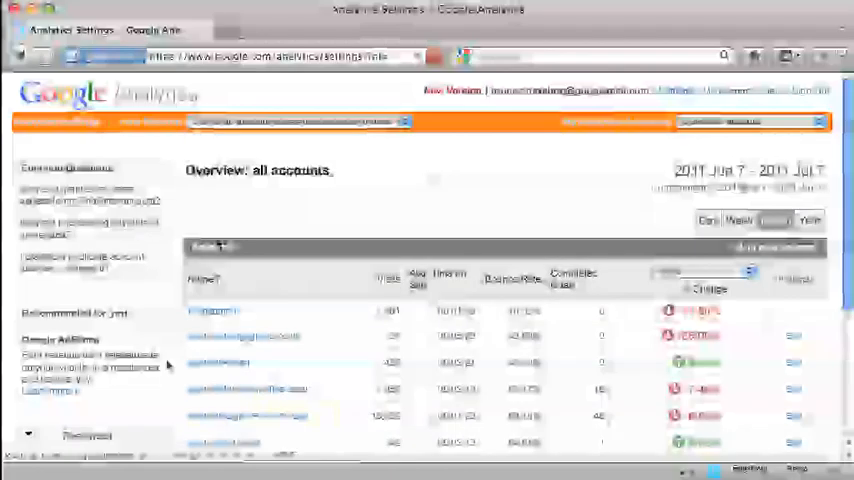
{"action": "scroll", "scroll_direction": "down", "scroll_amount": 3}
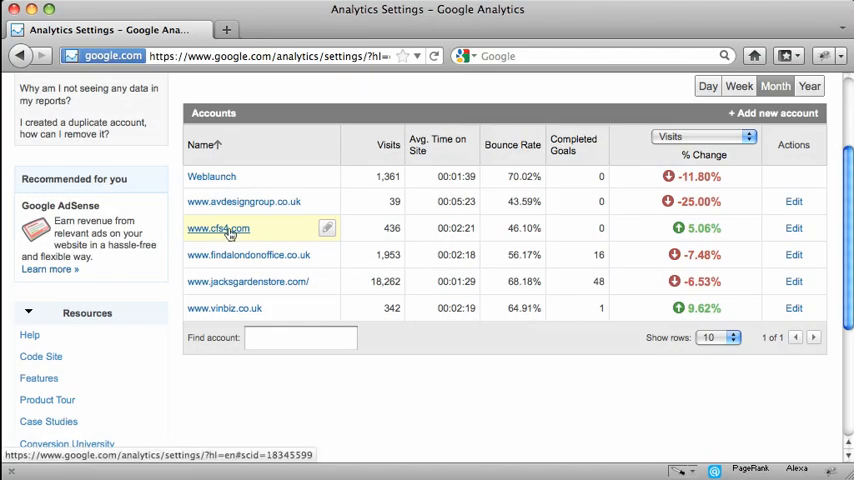
{"action": "left_click", "coordinate": [218, 228]}
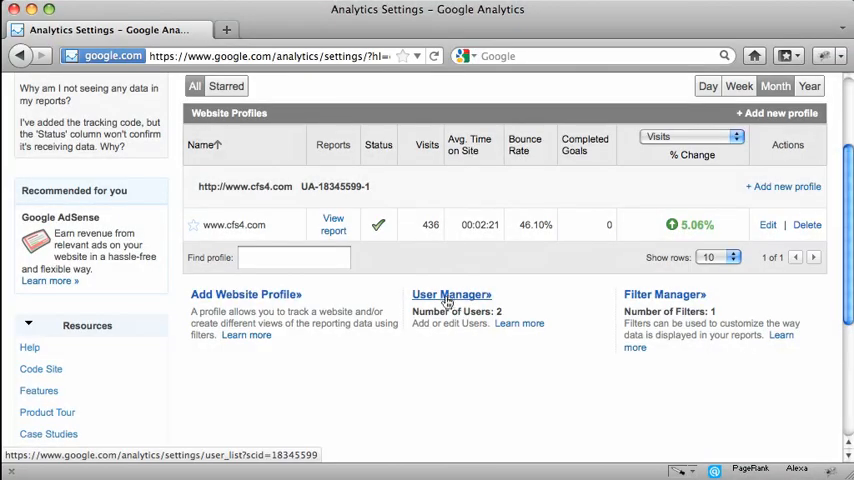
{"action": "left_click", "coordinate": [448, 294]}
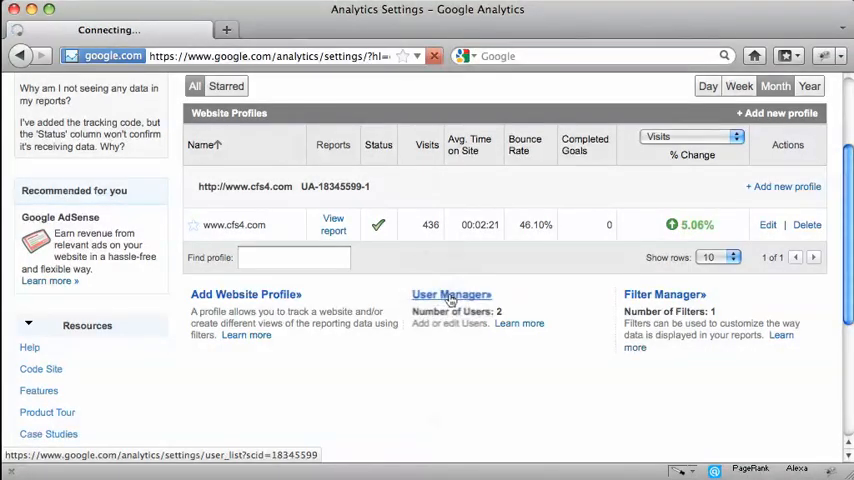
{"action": "left_click", "coordinate": [452, 294]}
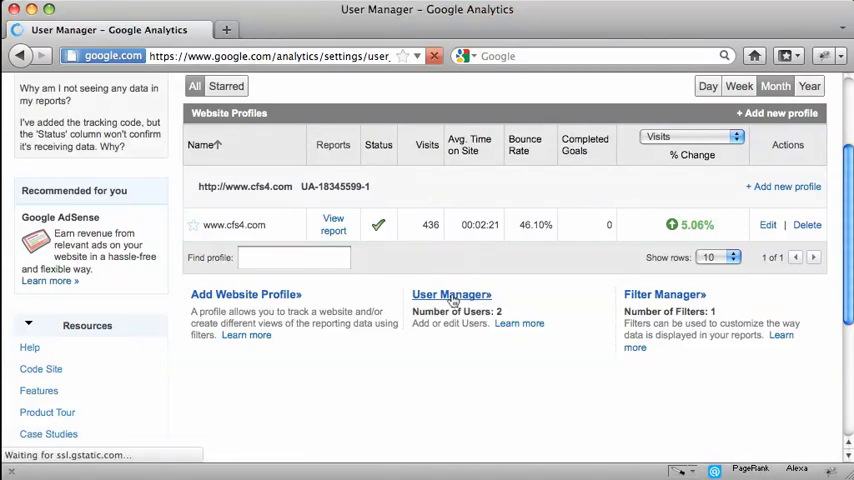
{"action": "left_click", "coordinate": [452, 294]}
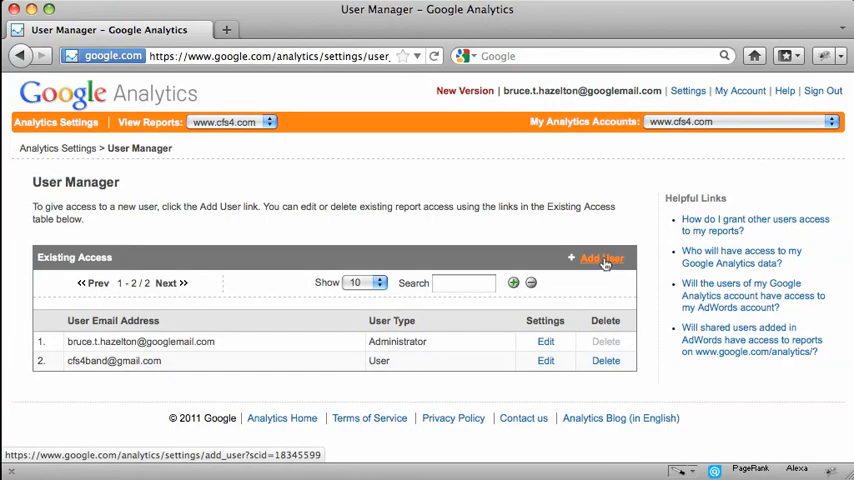
{"action": "left_click", "coordinate": [600, 258]}
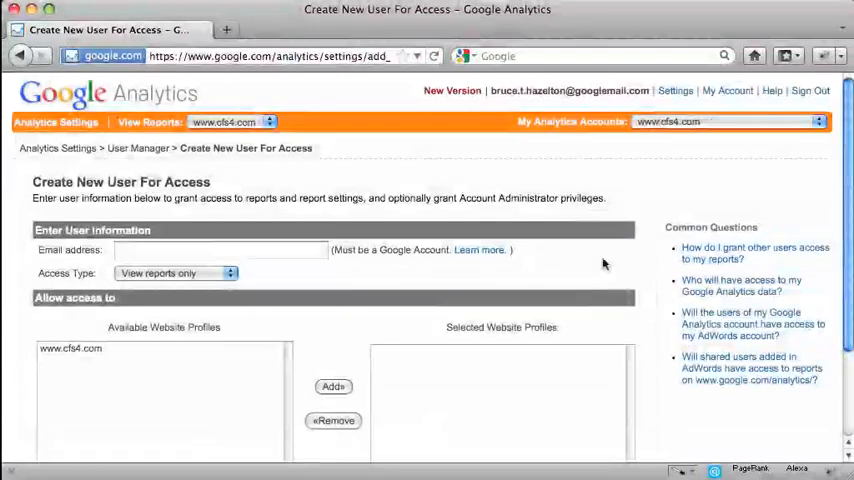
{"action": "left_click", "coordinate": [218, 250]}
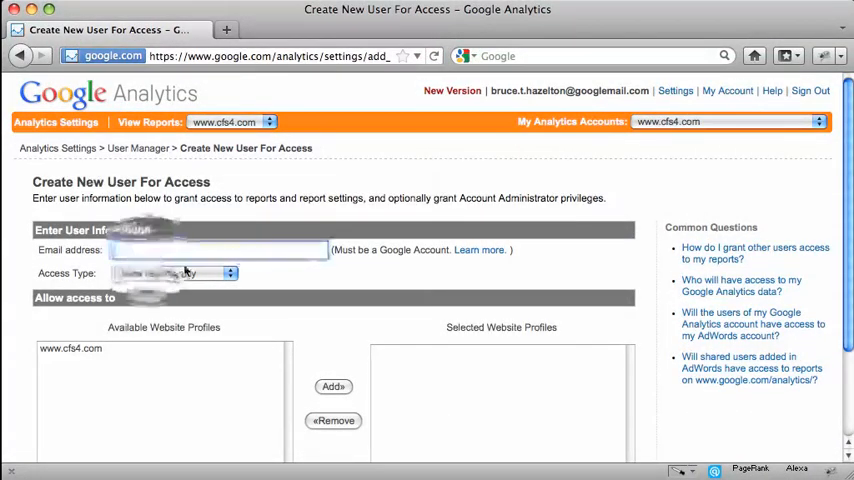
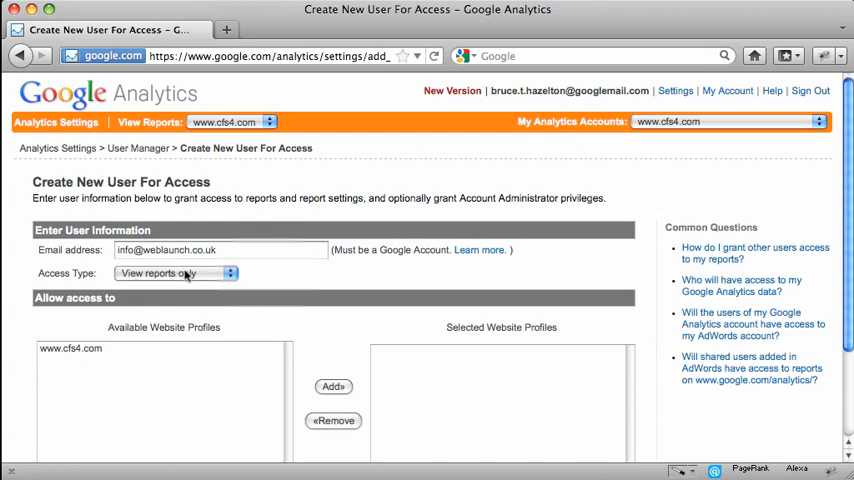
{"action": "left_click", "coordinate": [176, 272]}
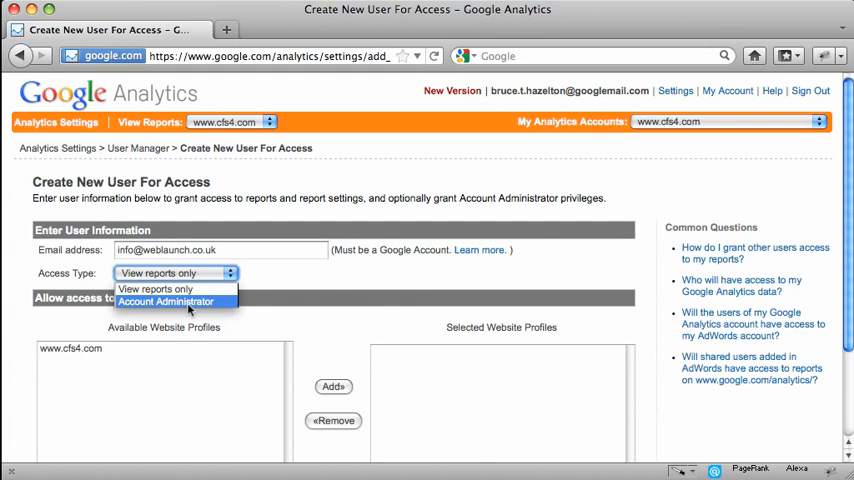
{"action": "left_click", "coordinate": [166, 300]}
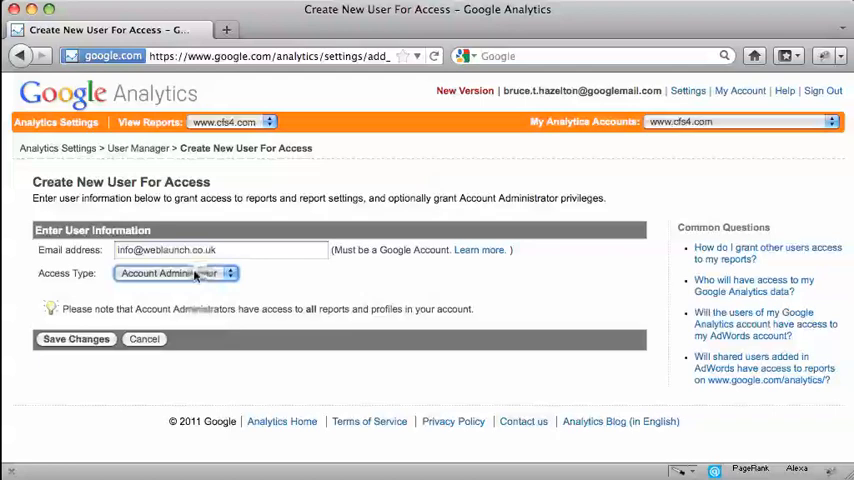
{"action": "left_click", "coordinate": [176, 272]}
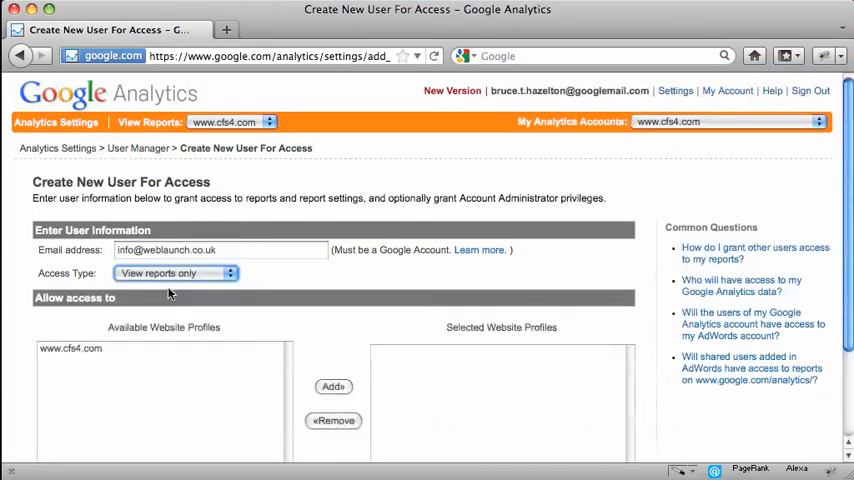
{"action": "left_click", "coordinate": [70, 348]}
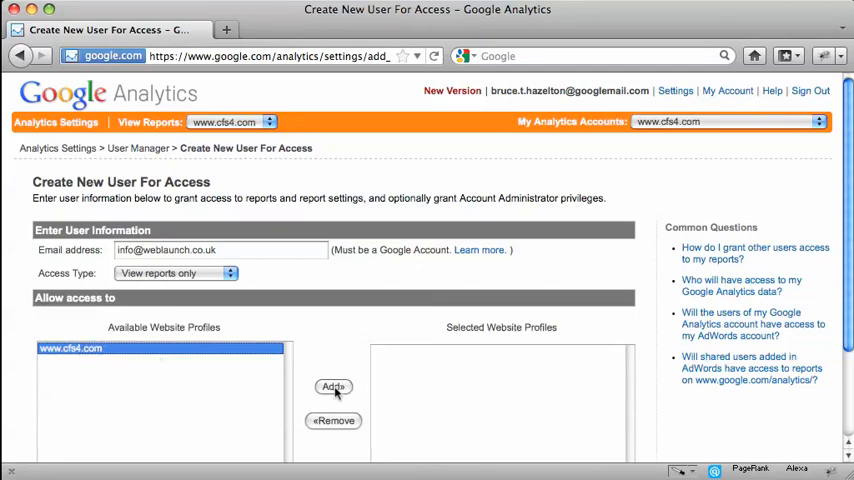
{"action": "left_click", "coordinate": [332, 386]}
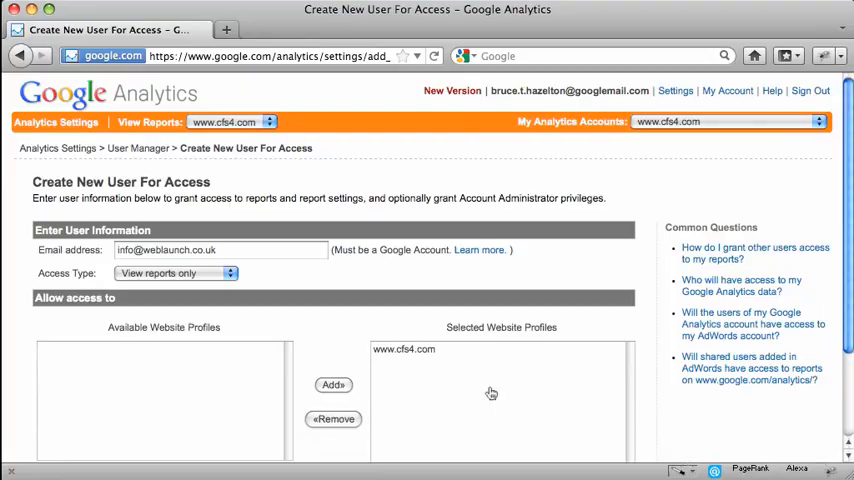
{"action": "scroll", "scroll_direction": "down", "scroll_amount": 3}
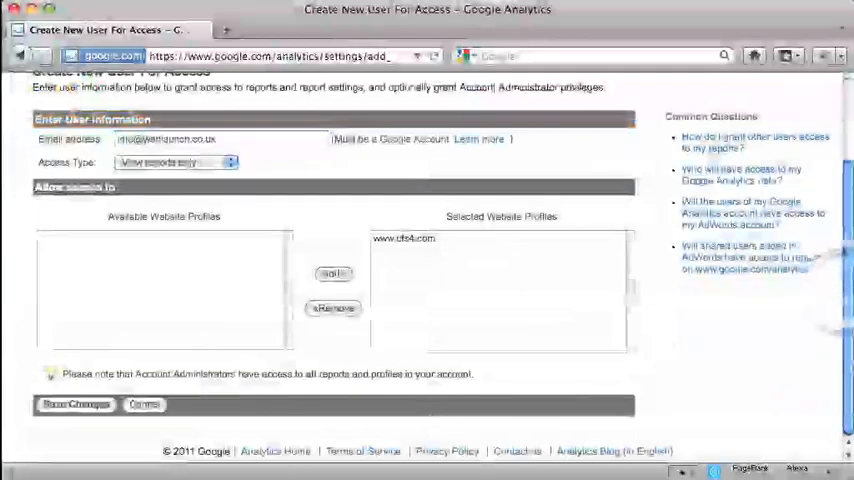
{"action": "left_click", "coordinate": [76, 404]}
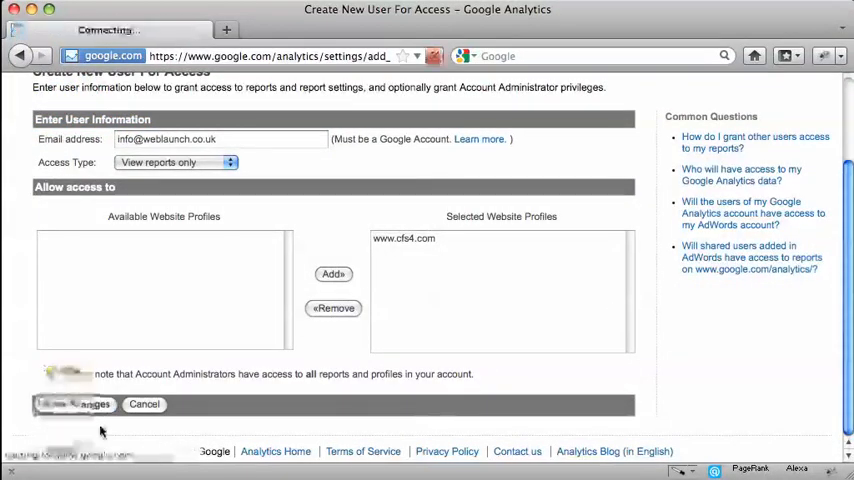
{"action": "left_click", "coordinate": [72, 404]}
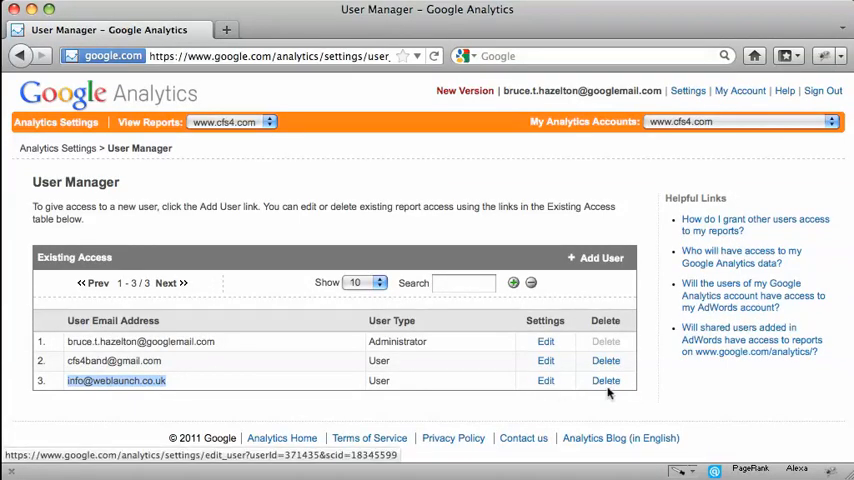
{"action": "left_click", "coordinate": [606, 380]}
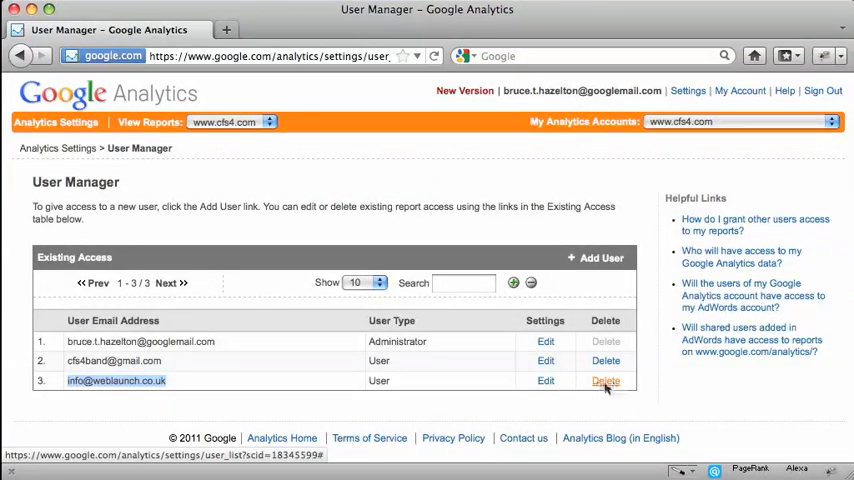
{"action": "left_click", "coordinate": [604, 380]}
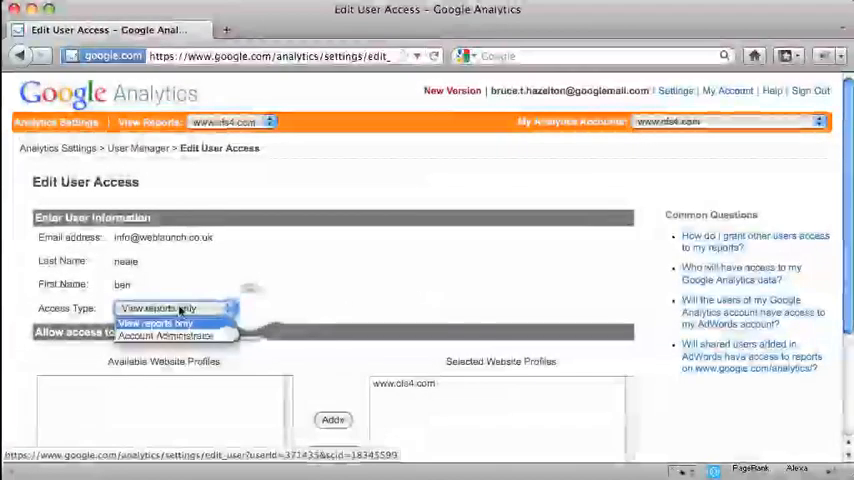
{"action": "left_click", "coordinate": [164, 336]}
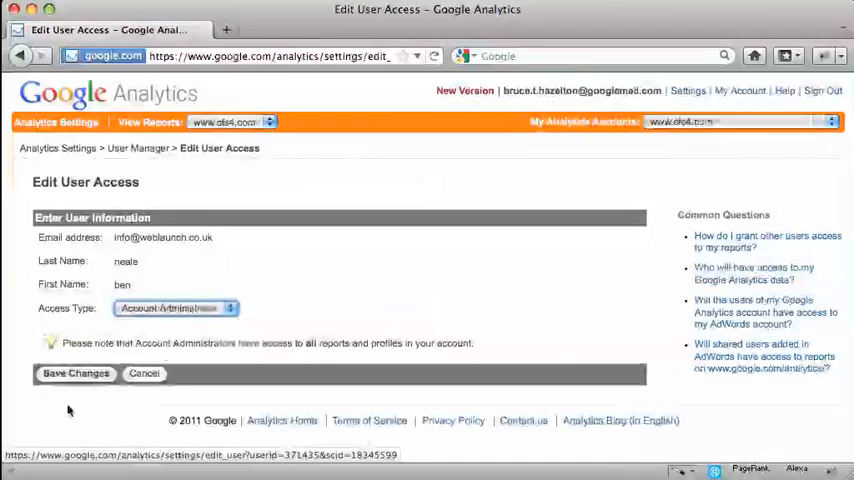